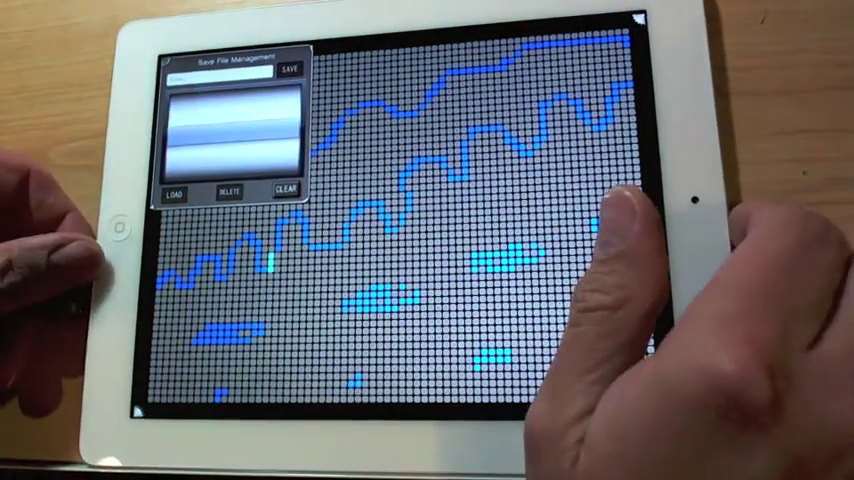
Step: Begin entering a file name for the saved blue wavy pattern
{"action": "left_click", "coordinate": [220, 80]}
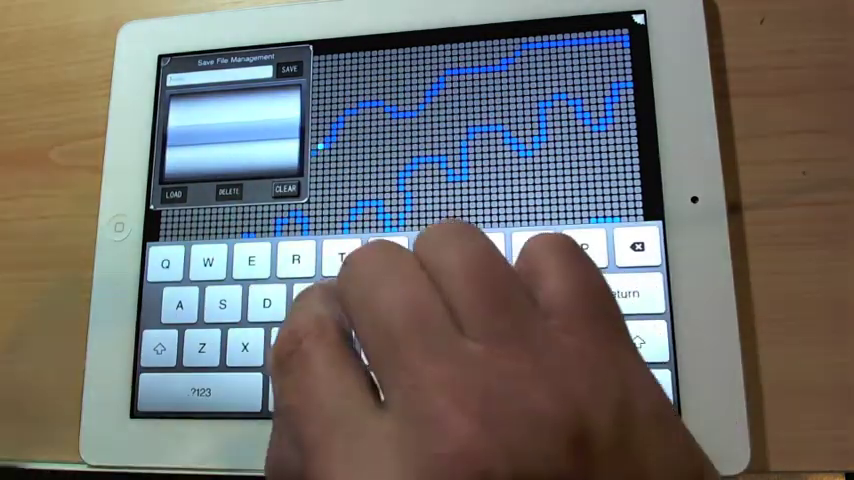